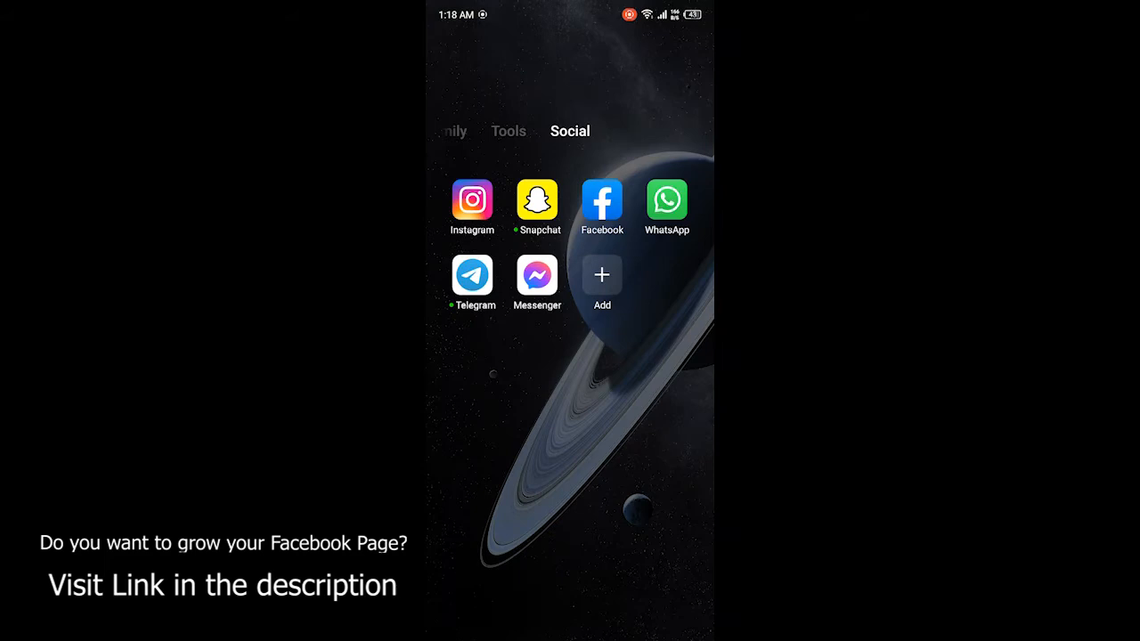
# Launch Facebook from the Social folder so the news feed shows.
pyautogui.click(601, 200)
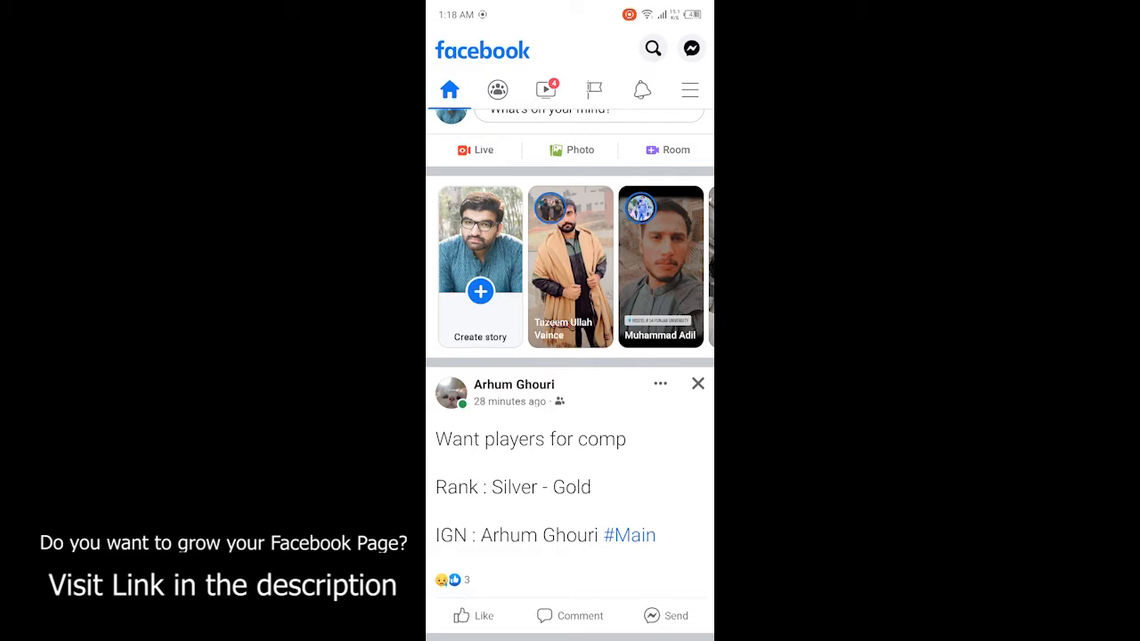
# Bring up Facebook's main menu scrolled down to the Settings & Privacy section.
pyautogui.click(688, 88)
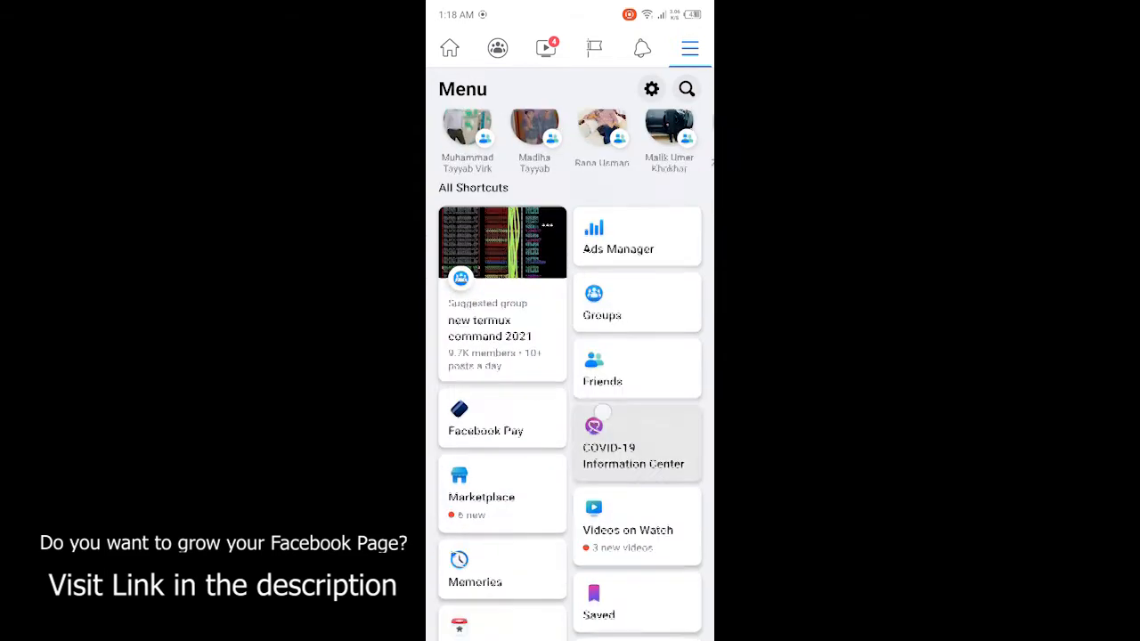
pyautogui.scroll(-3)
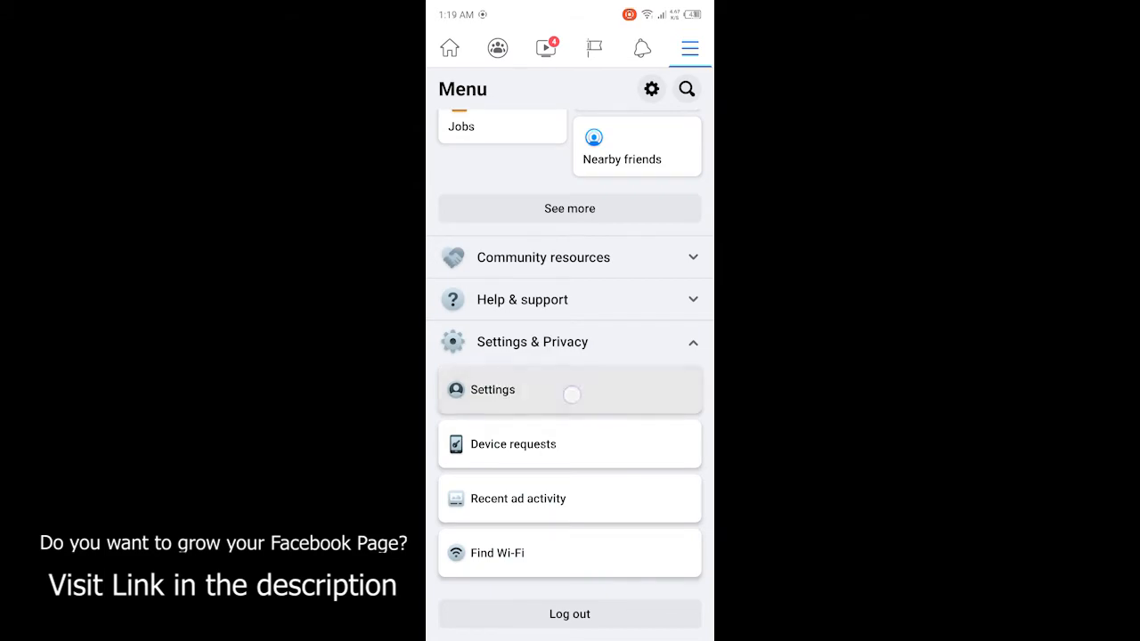
# Go through Settings to Blocking and unblock the only blocked person, confirming the dialog.
pyautogui.click(493, 389)
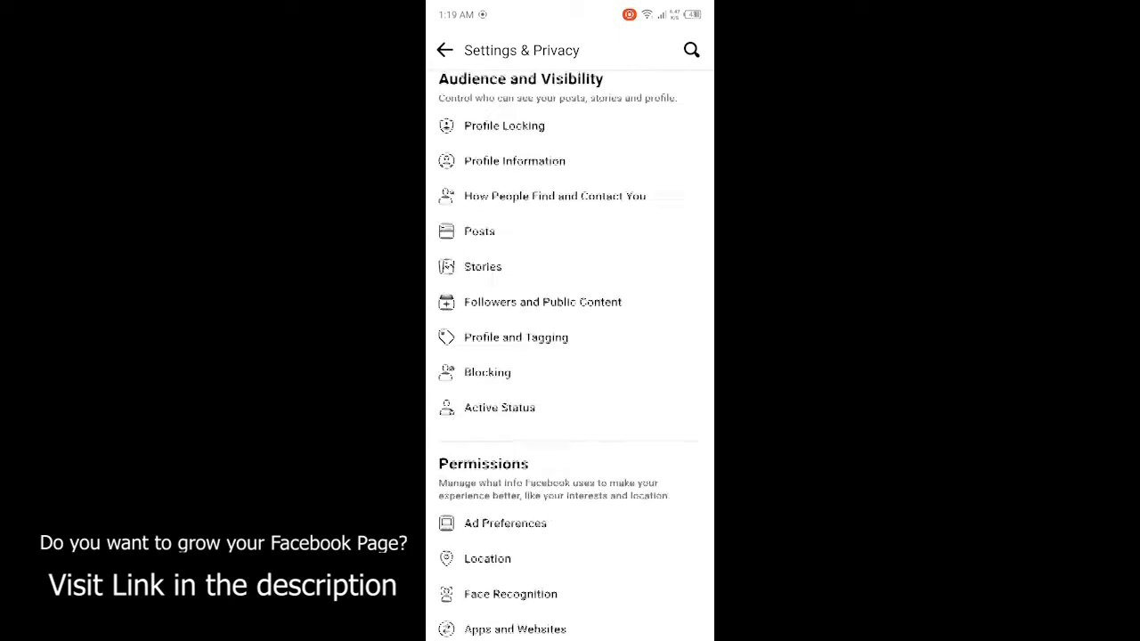
pyautogui.click(487, 373)
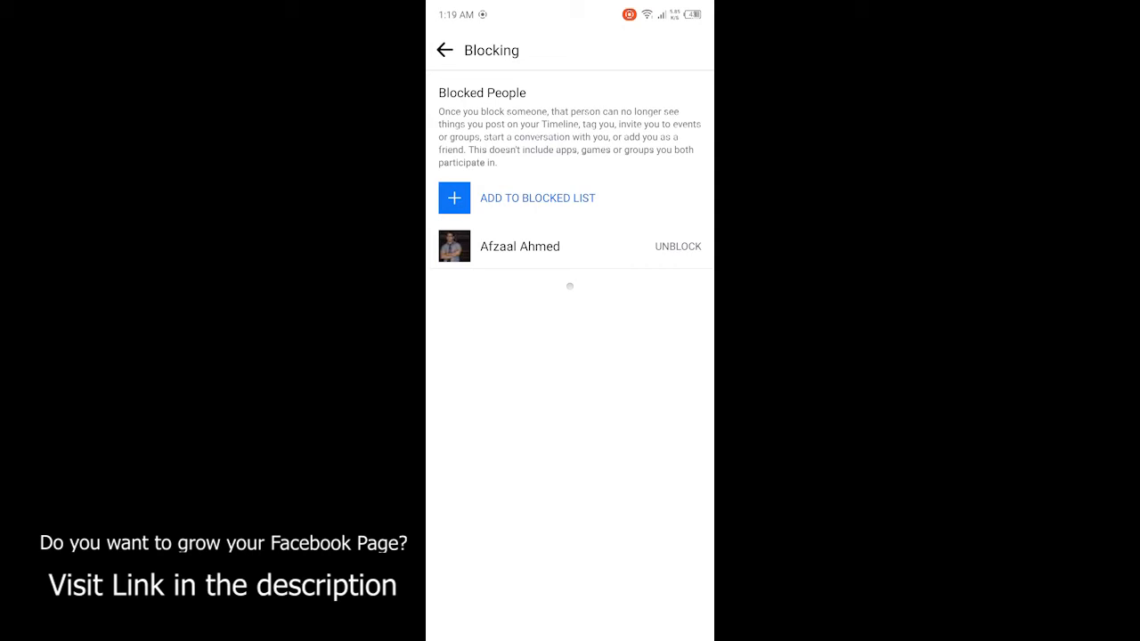
pyautogui.click(678, 246)
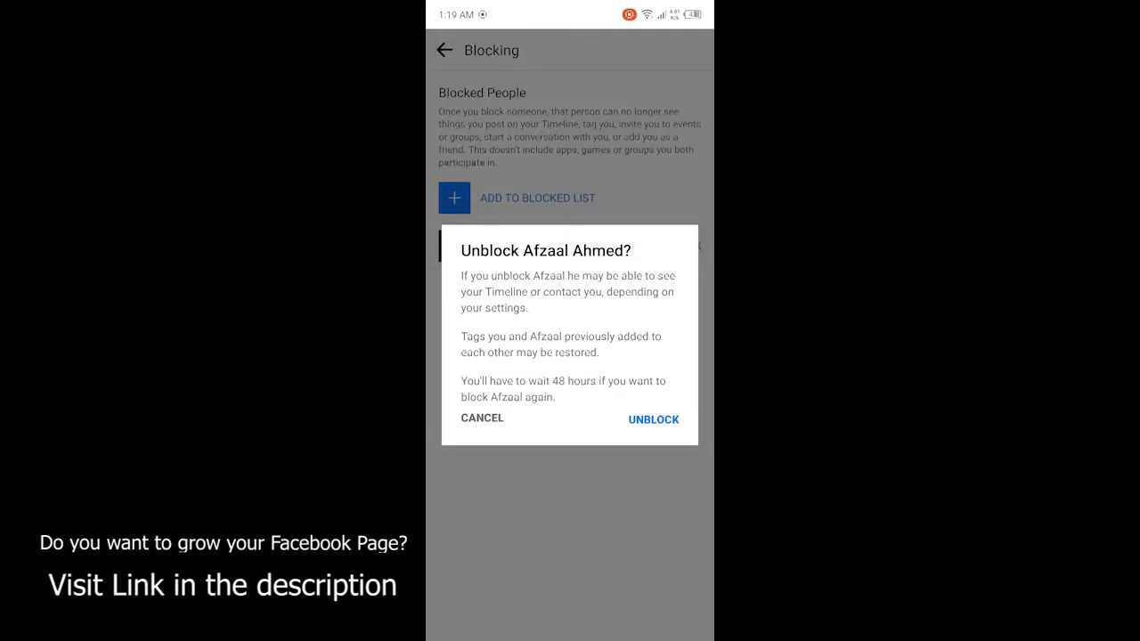
pyautogui.click(653, 419)
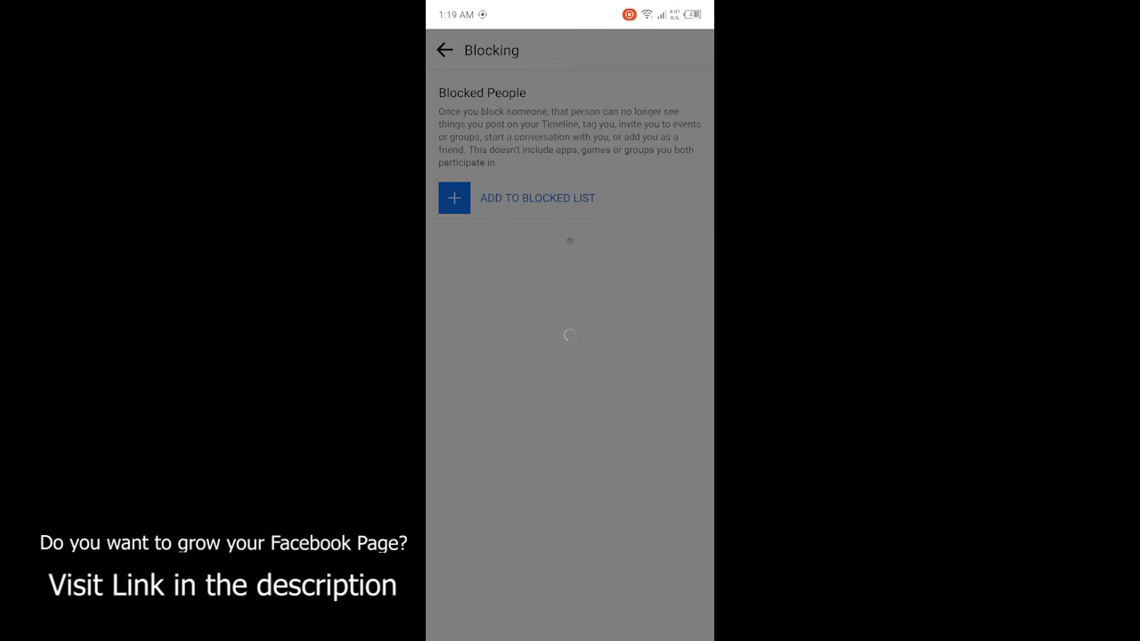